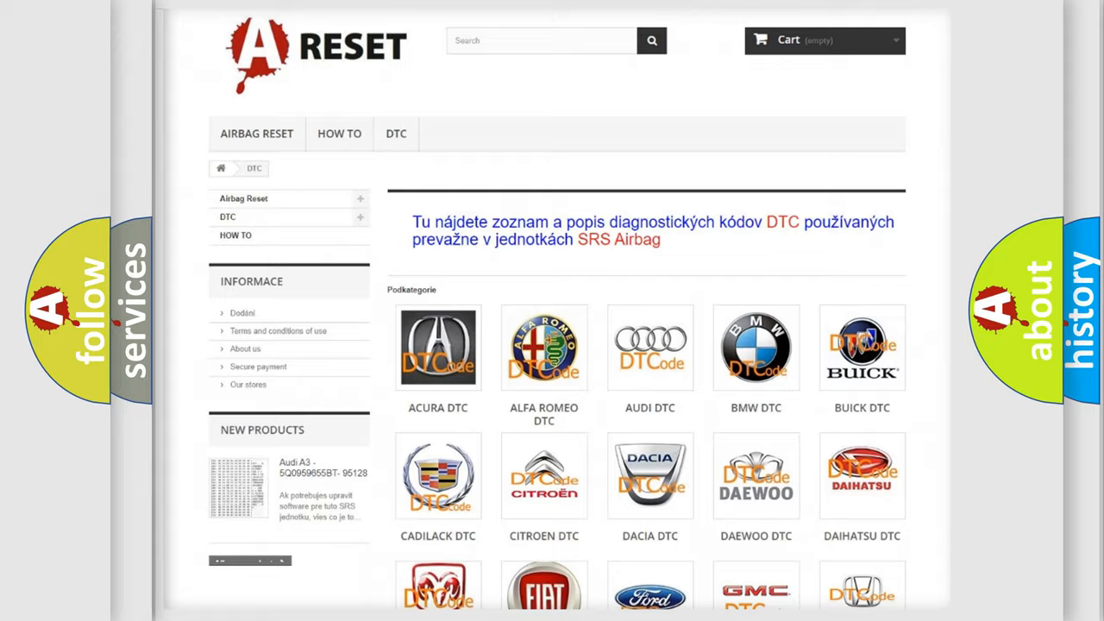
# Open the Dodge DTC code list and scroll to the B1-series codes such as B1EB41A
pyautogui.scroll(-3)
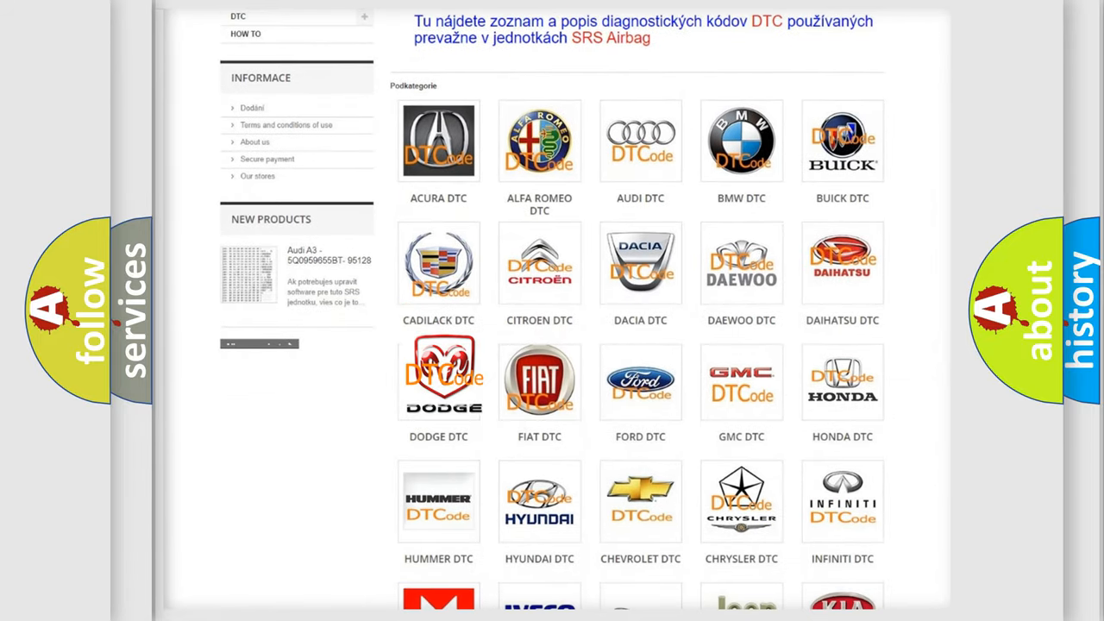
pyautogui.click(438, 380)
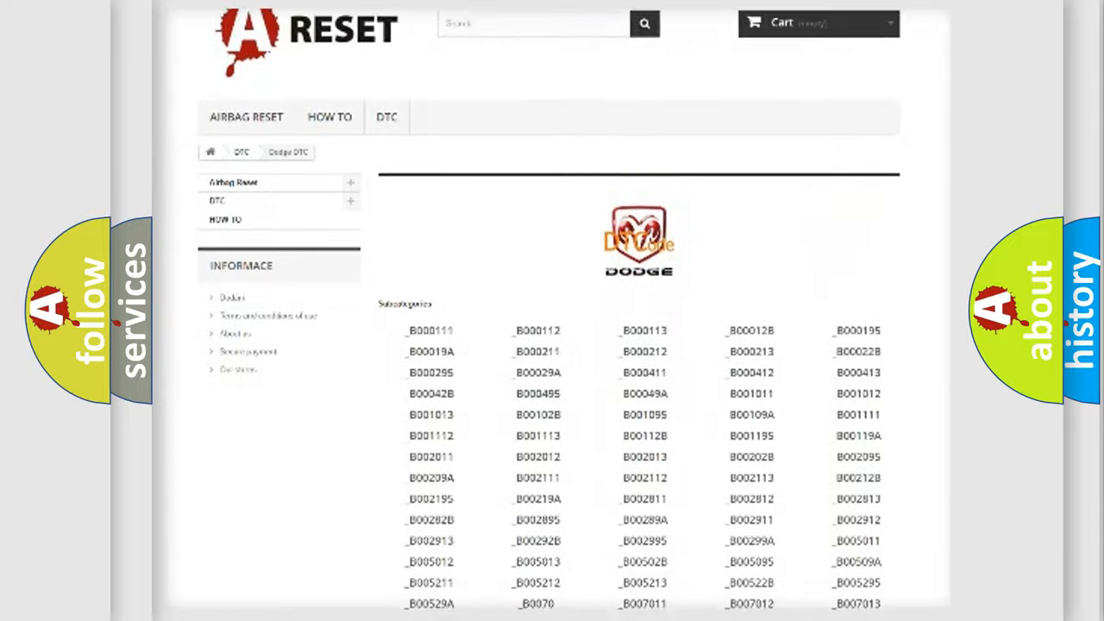
pyautogui.scroll(-3)
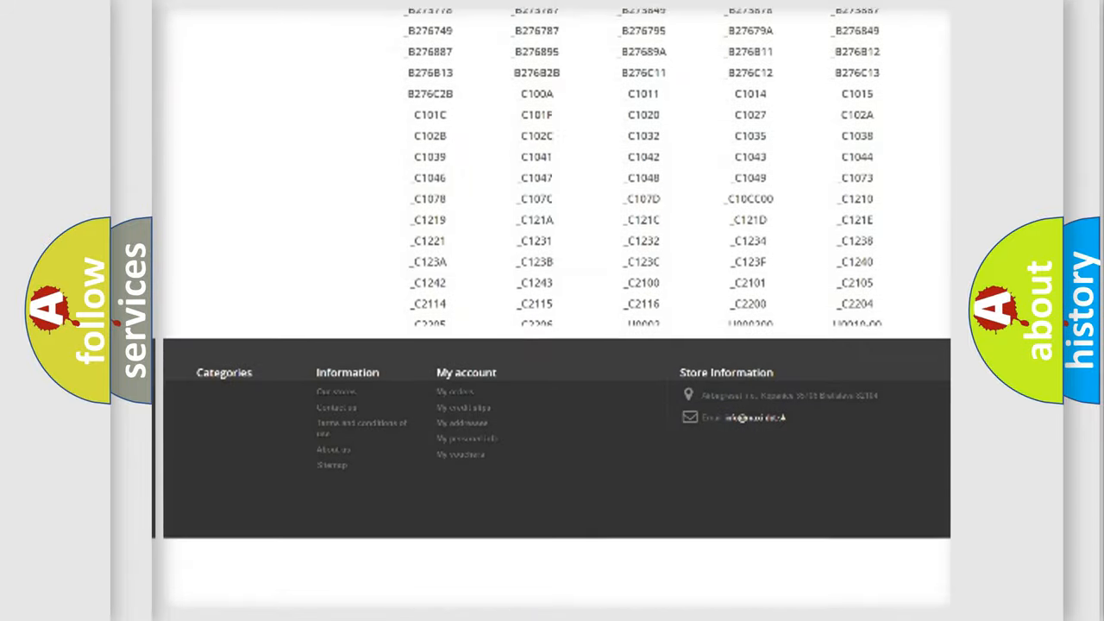
pyautogui.scroll(-3)
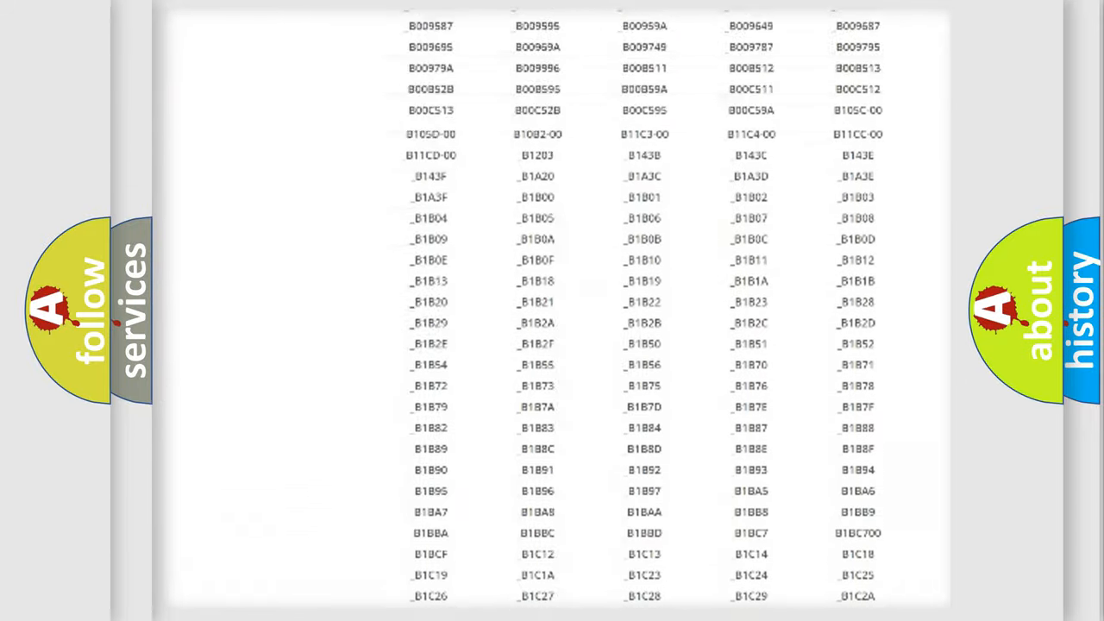
pyautogui.scroll(3)
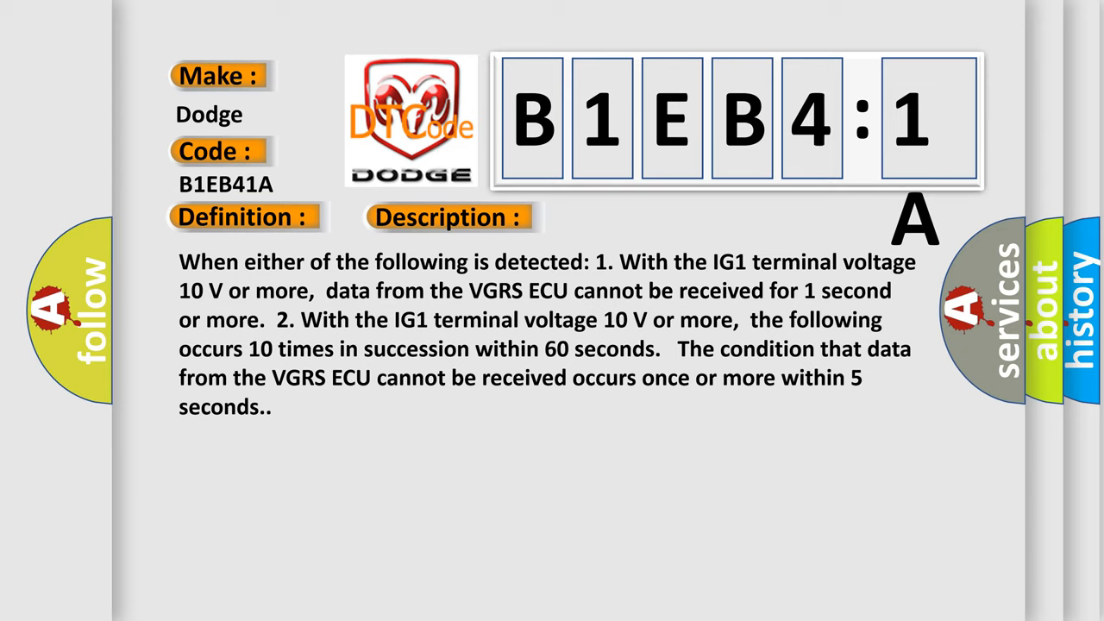
# Reveal the Cause text: VGRS steering ECU circuit resistance below threshold
pyautogui.click(634, 217)
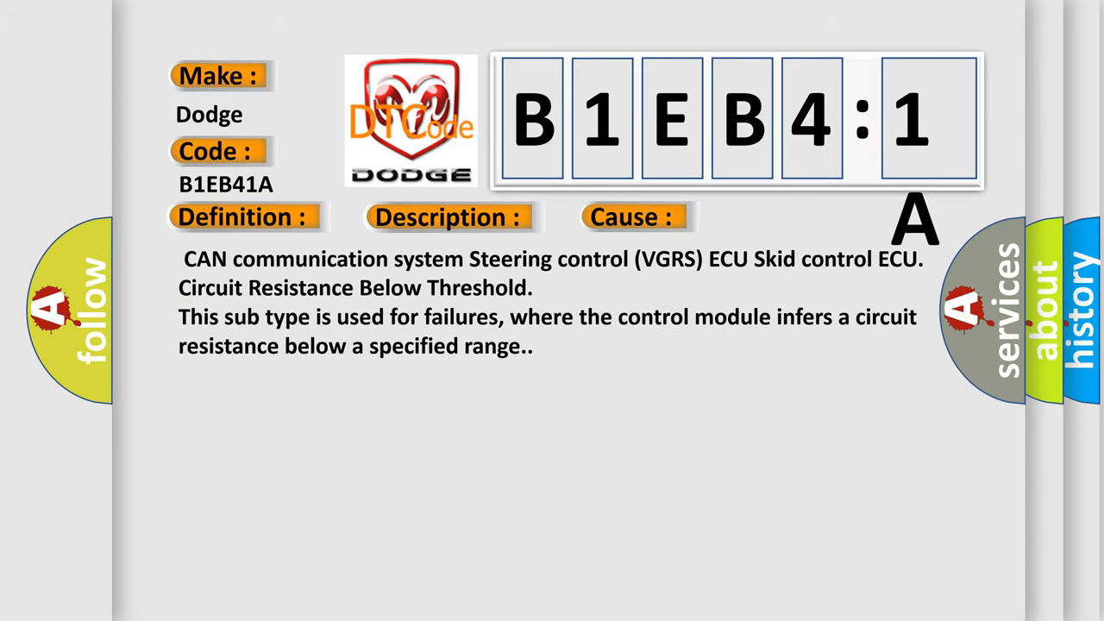